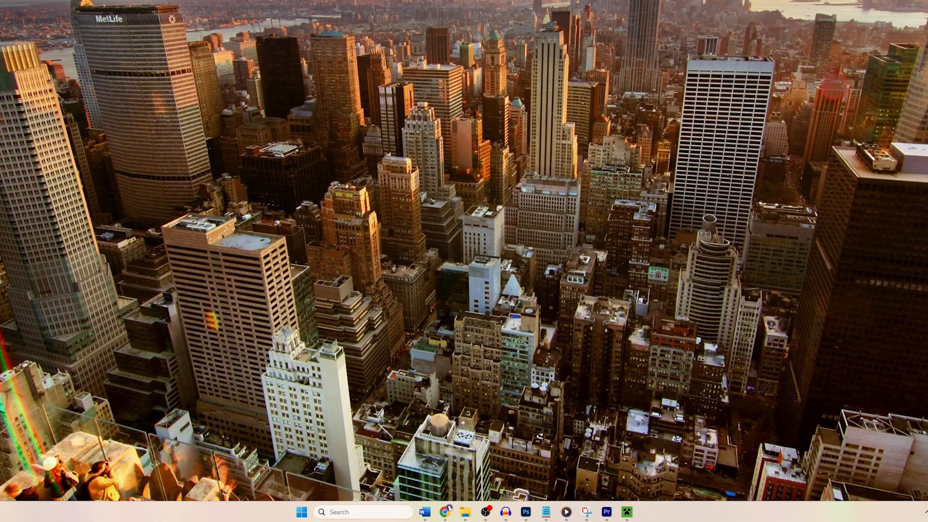
mouse_move(378, 248)
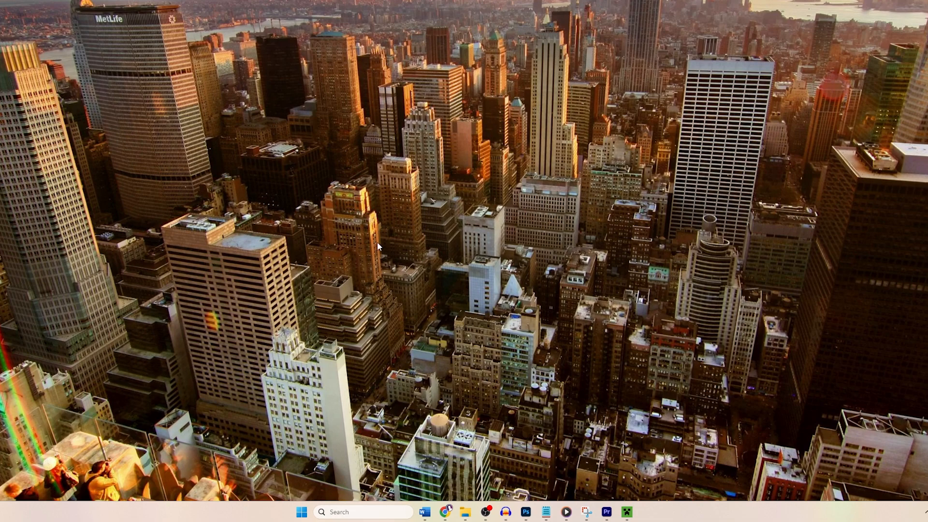
mouse_move(379, 482)
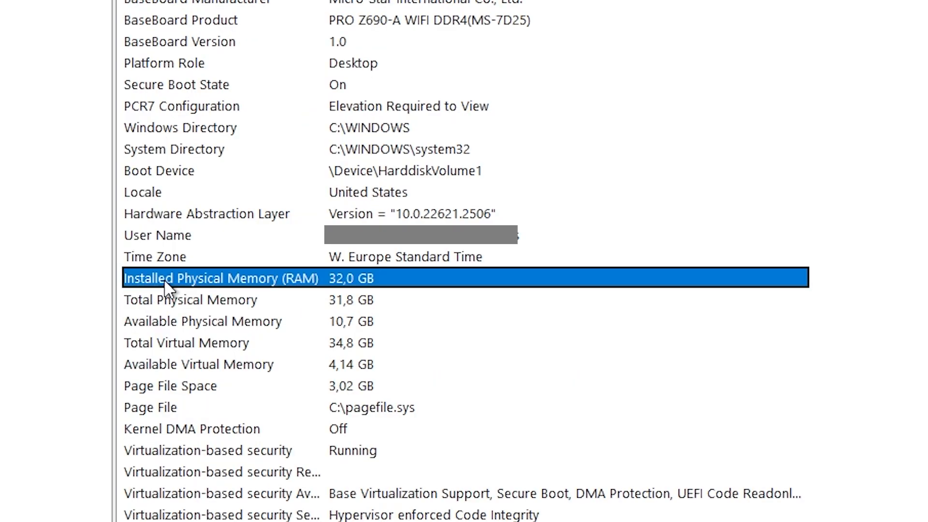
mouse_move(315, 287)
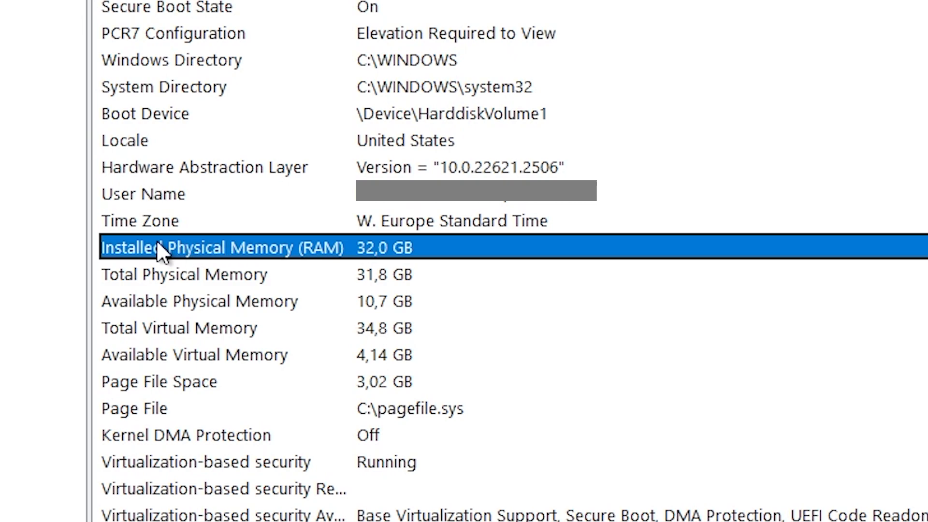
mouse_move(104, 272)
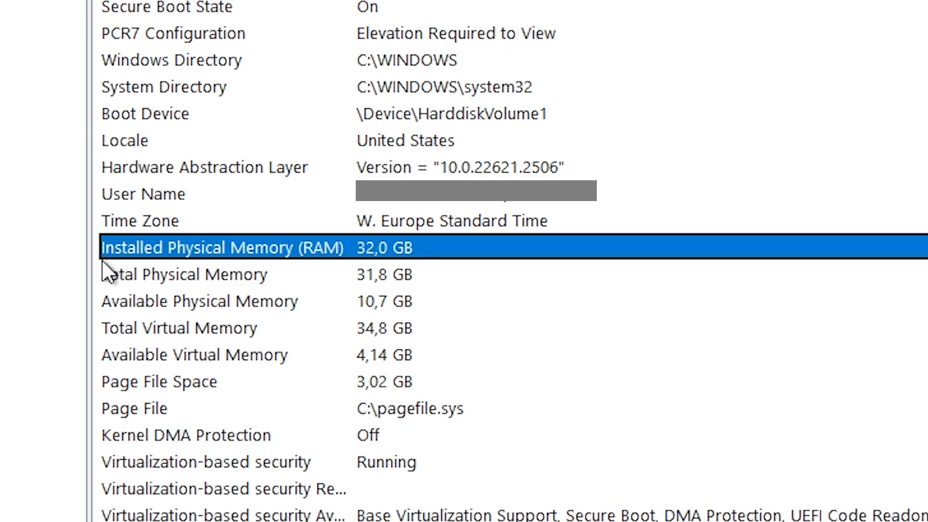
mouse_move(87, 292)
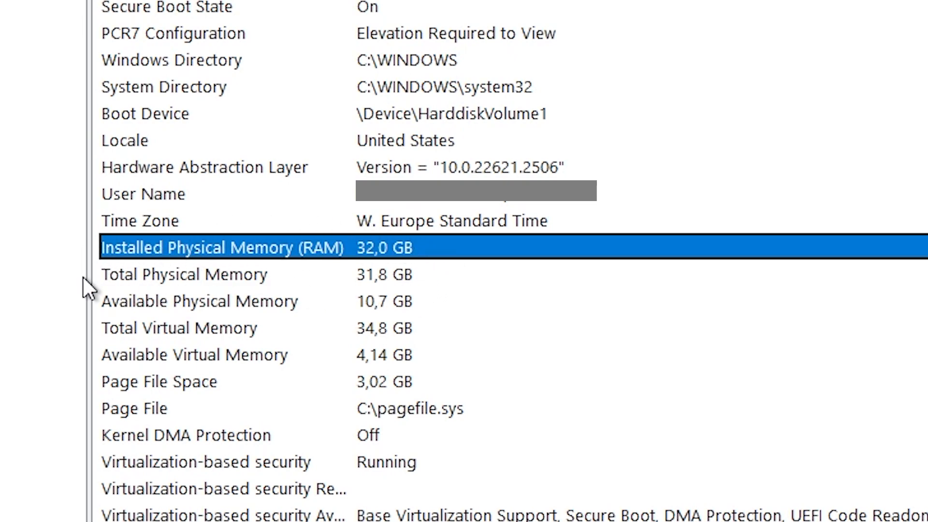
mouse_move(125, 278)
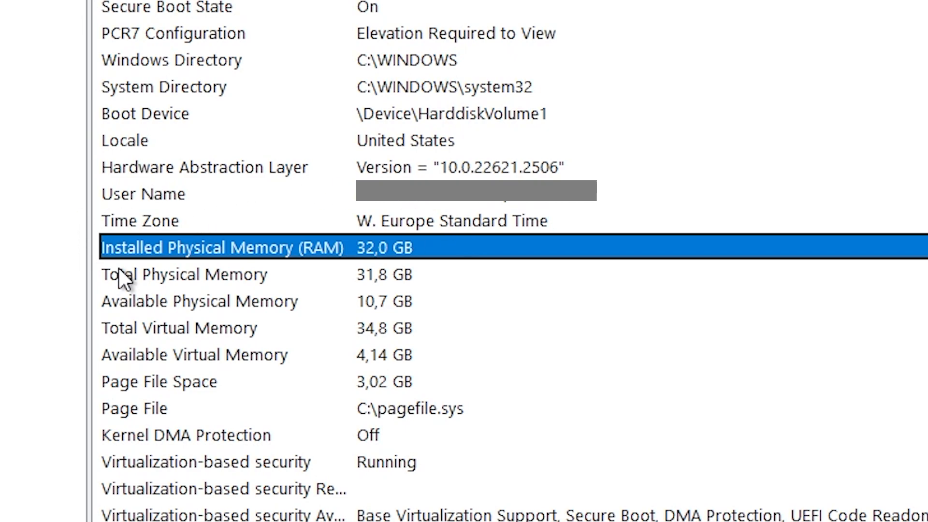
mouse_move(397, 297)
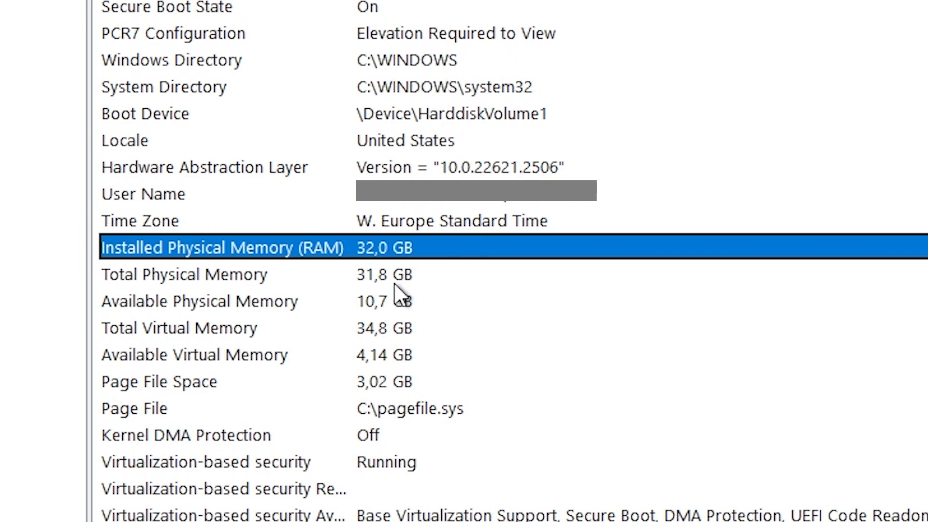
mouse_move(431, 280)
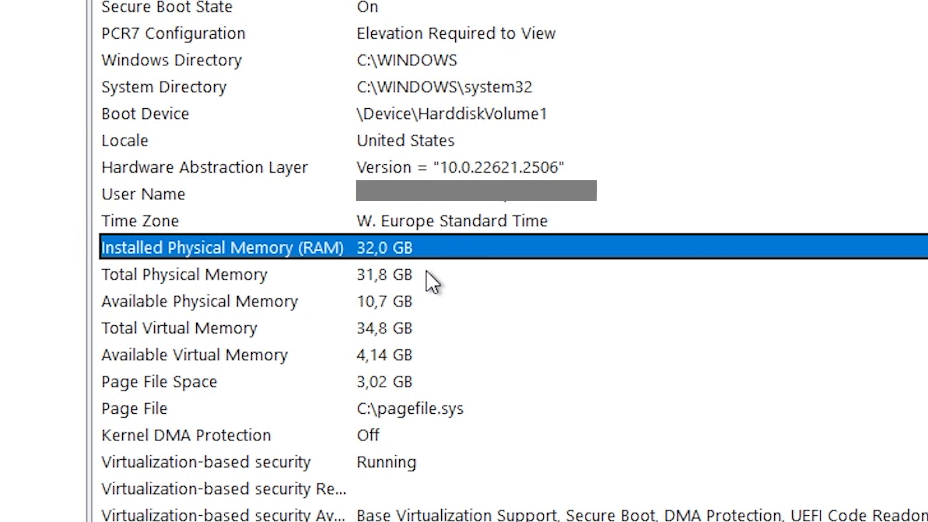
mouse_move(313, 255)
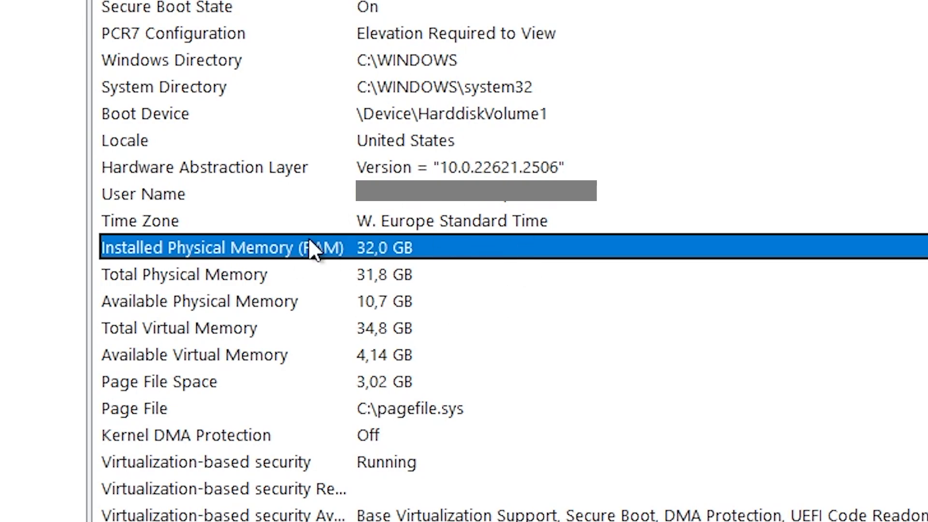
mouse_move(396, 160)
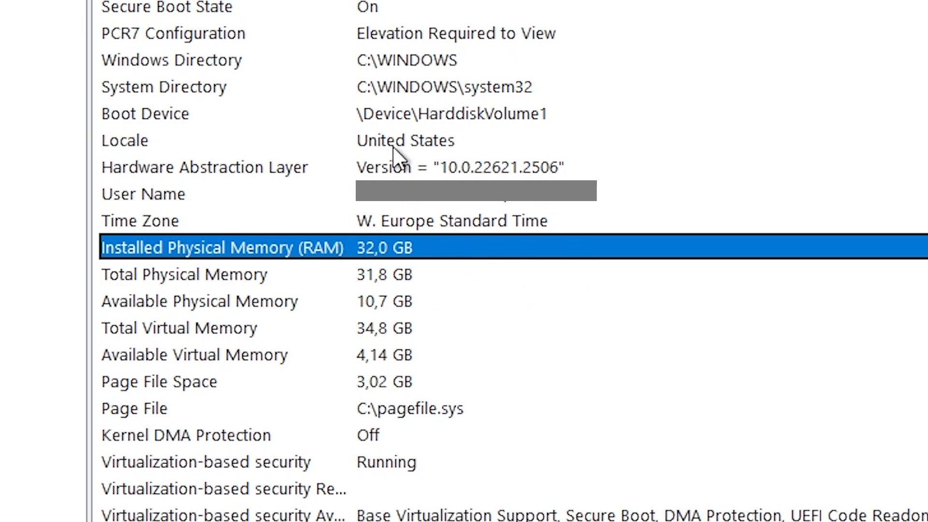
mouse_move(494, 252)
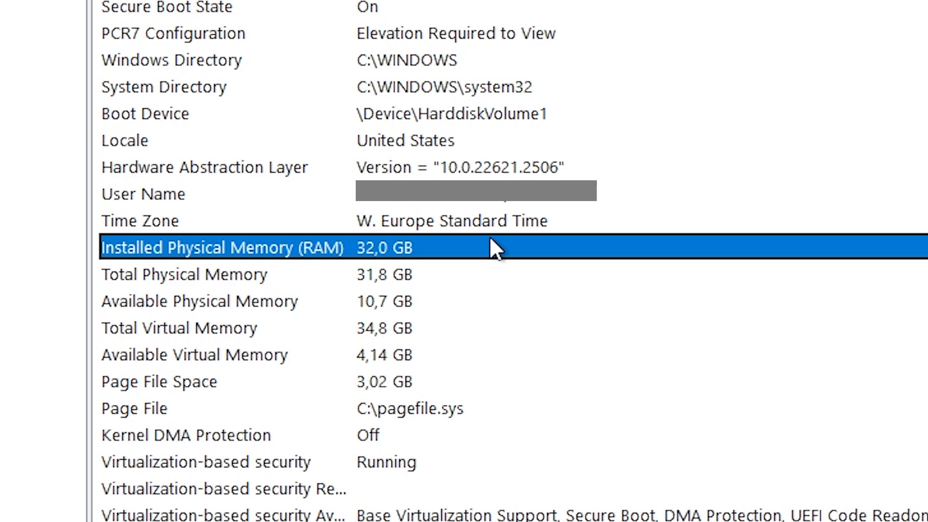
mouse_move(205, 233)
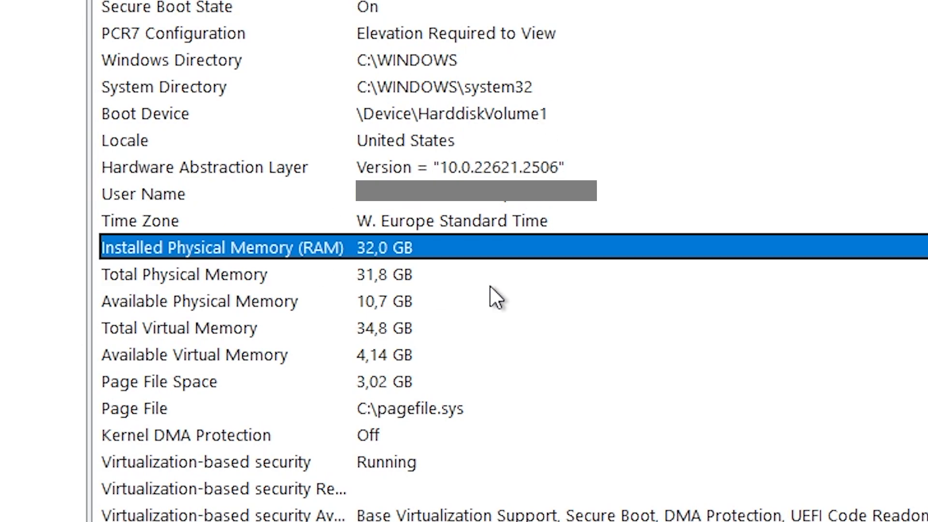
mouse_move(584, 287)
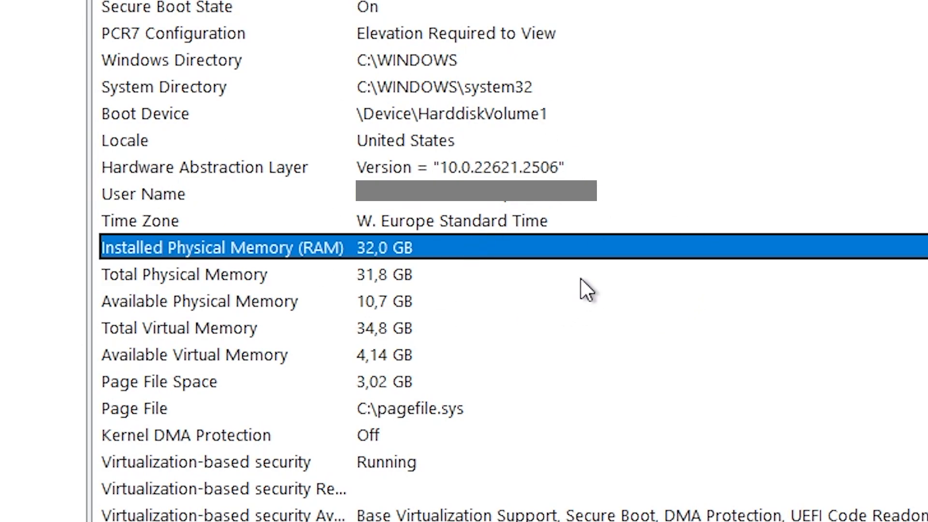
mouse_move(352, 188)
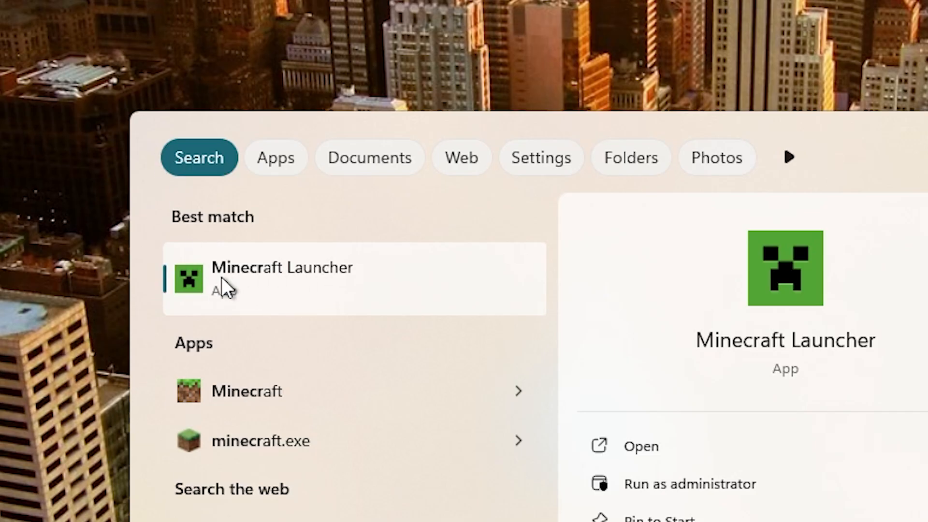
Step: Start the Minecraft Launcher from the Start search result after the 32,0 GB RAM check
left_click(283, 278)
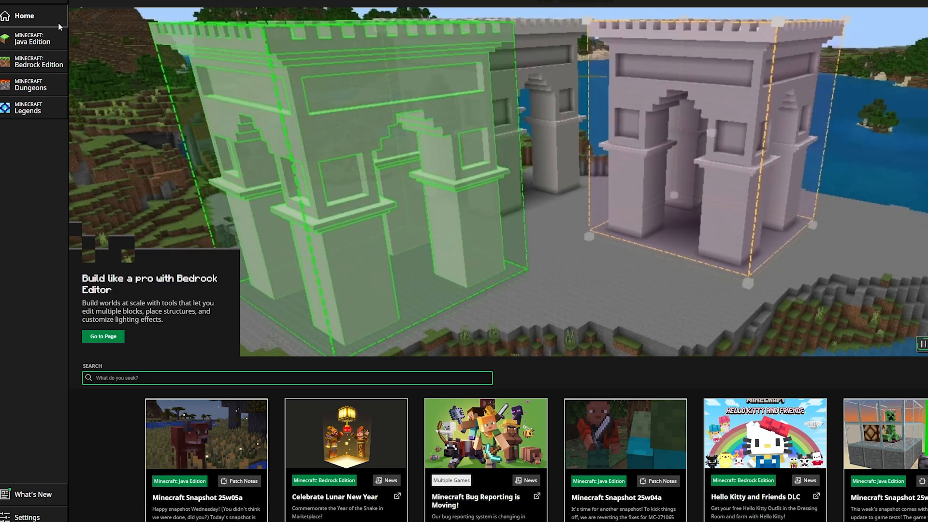
Step: Show Java Edition installations with Modded ticked and edit the Latest release 1.21.4 profile
left_click(29, 38)
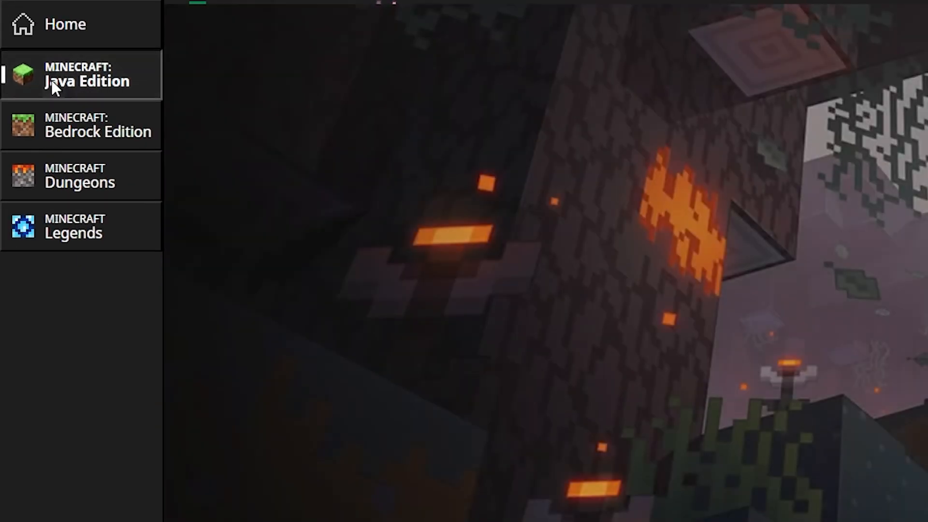
left_click(72, 81)
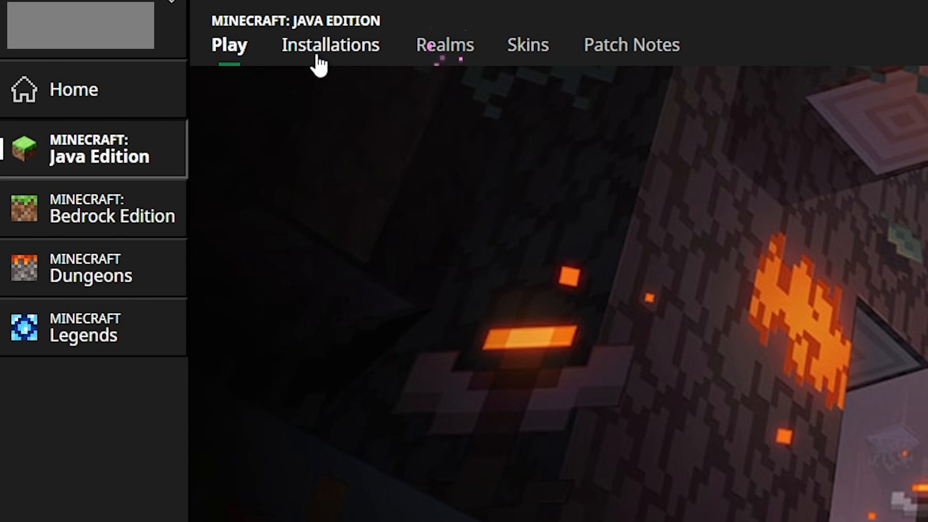
left_click(329, 44)
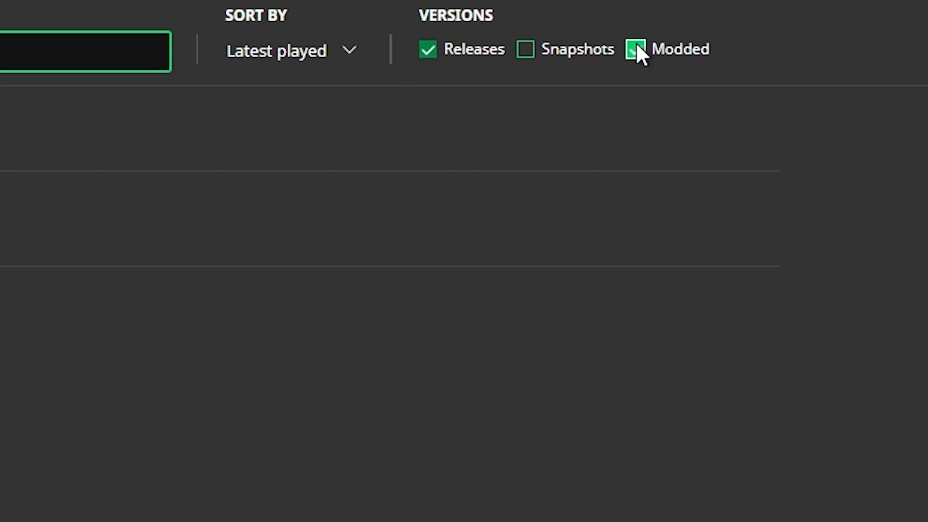
left_click(633, 49)
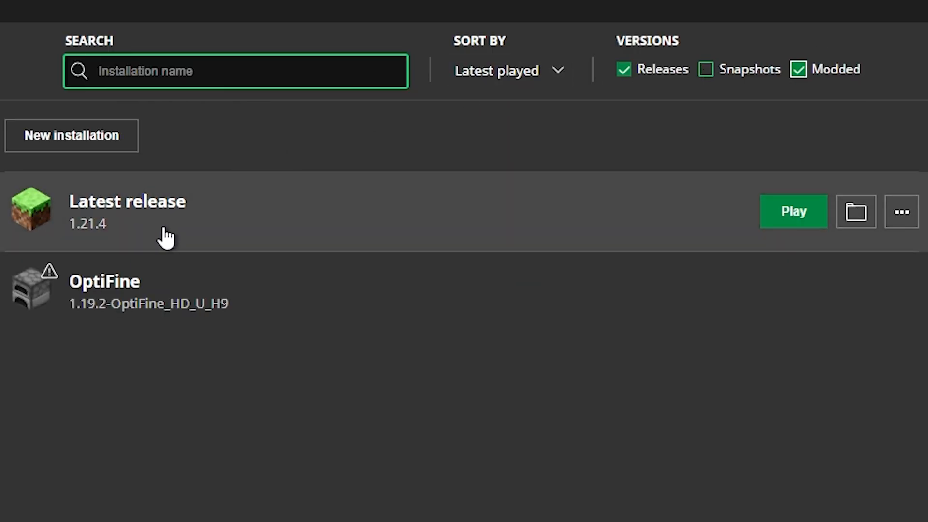
left_click(901, 212)
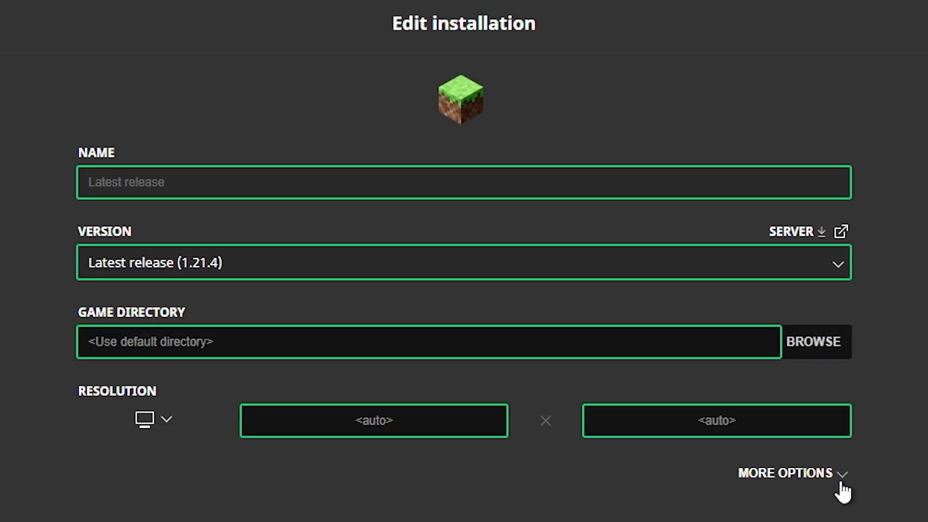
Step: Under More Options, change the JVM argument -Xmx2G to -Xmx4G and save the installation
left_click(789, 473)
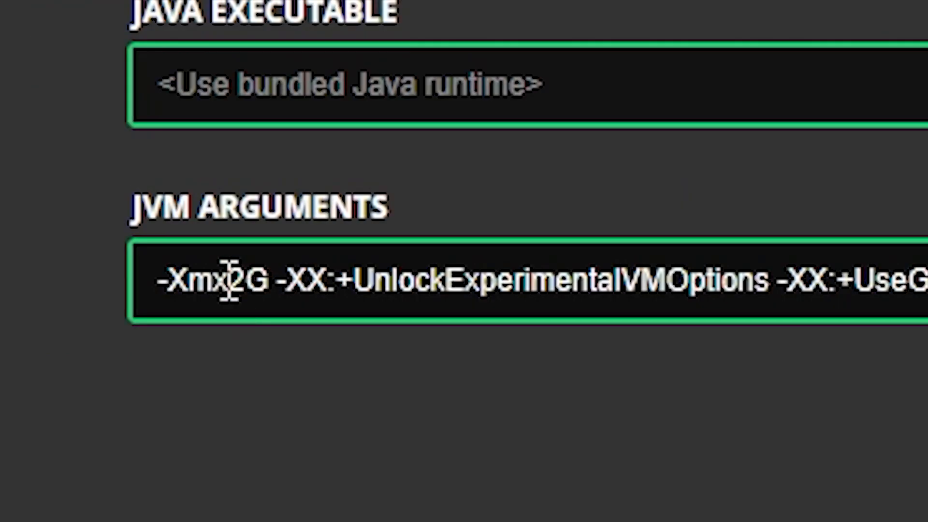
double_click(236, 280)
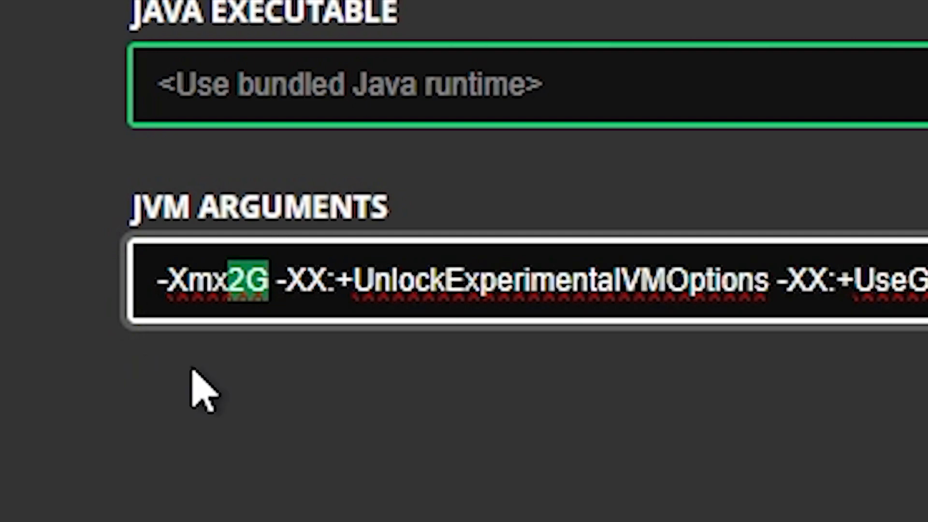
mouse_move(374, 352)
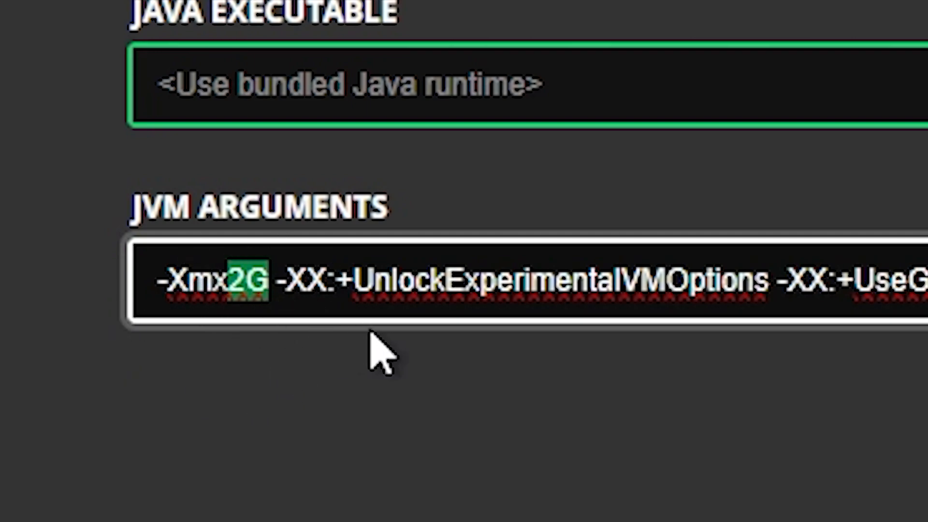
left_click(274, 289)
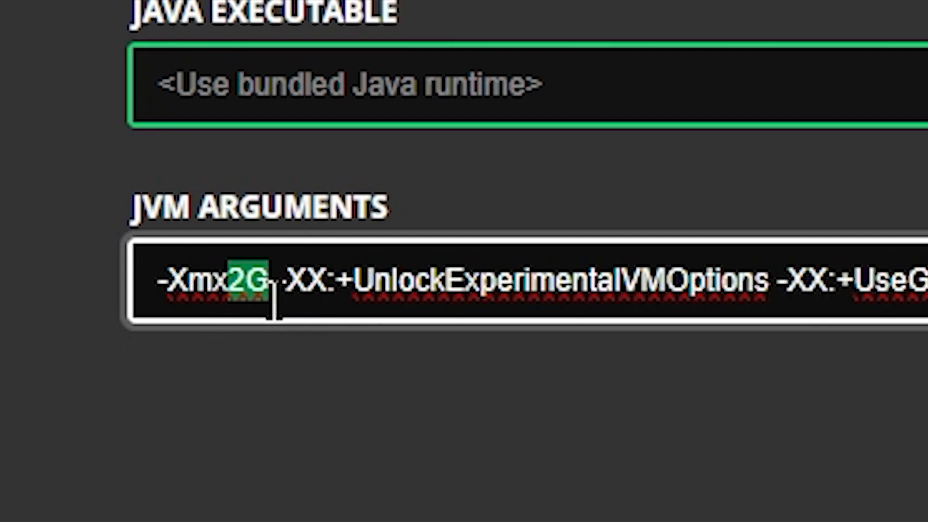
left_click(247, 282)
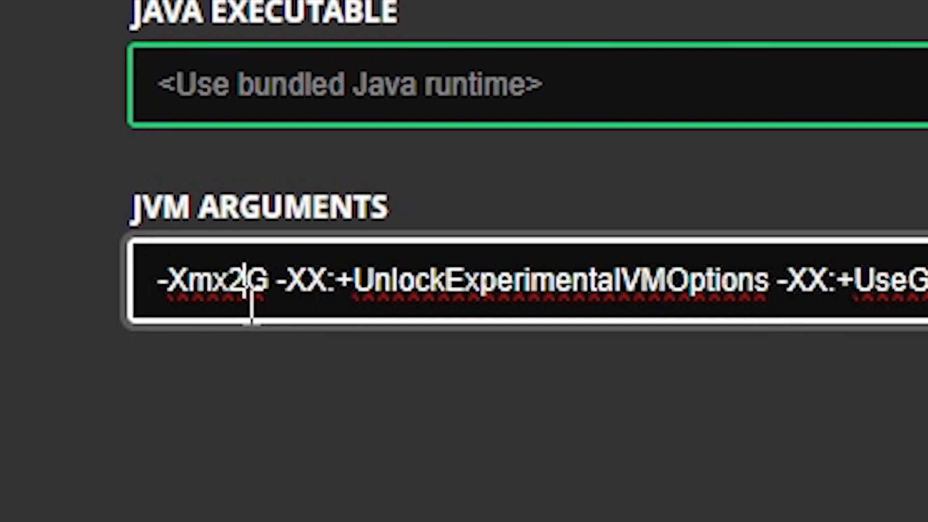
key("Backspace")
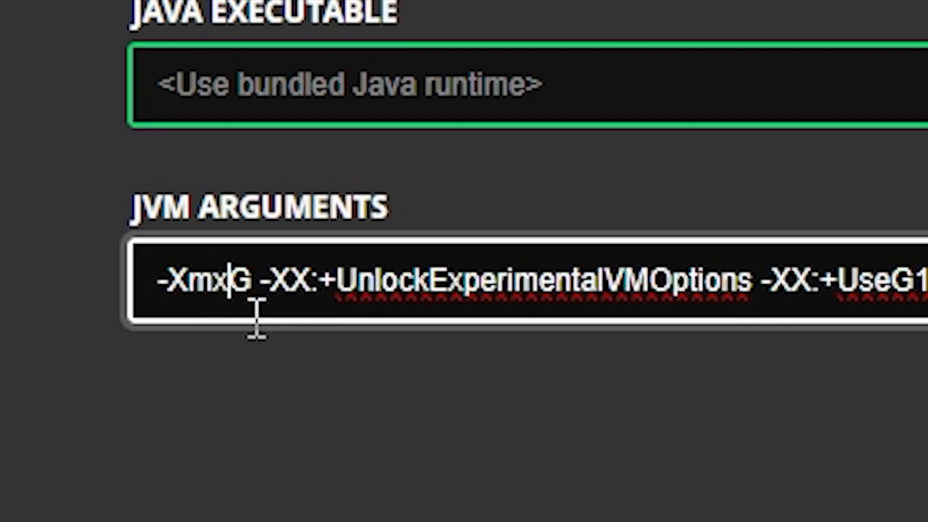
type("4")
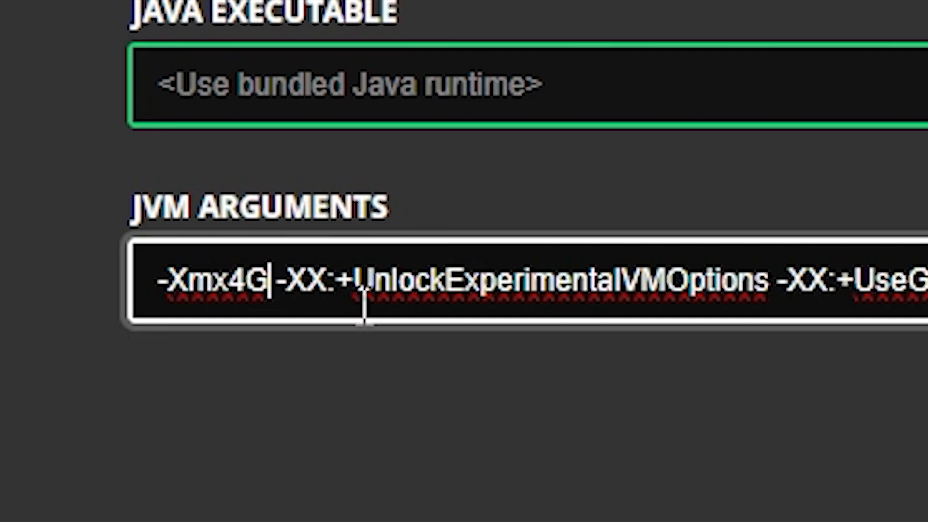
key("Backspace")
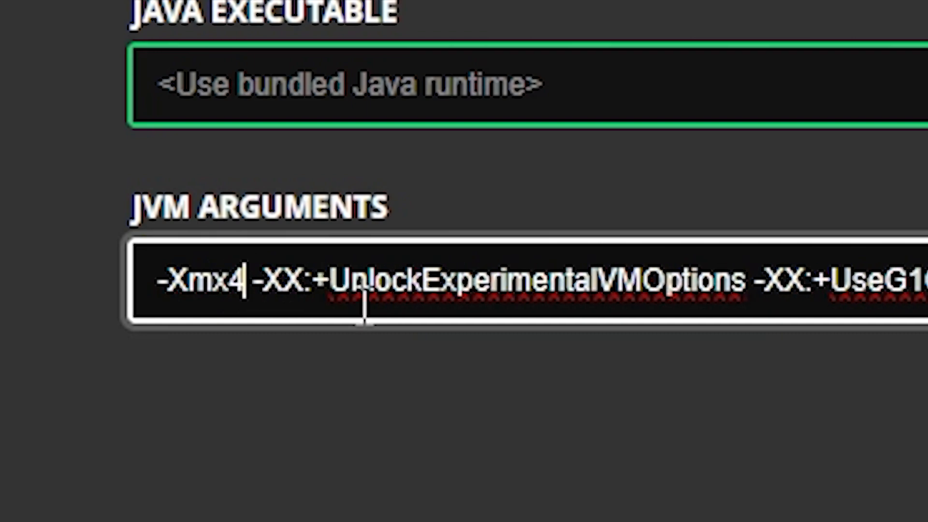
type("G")
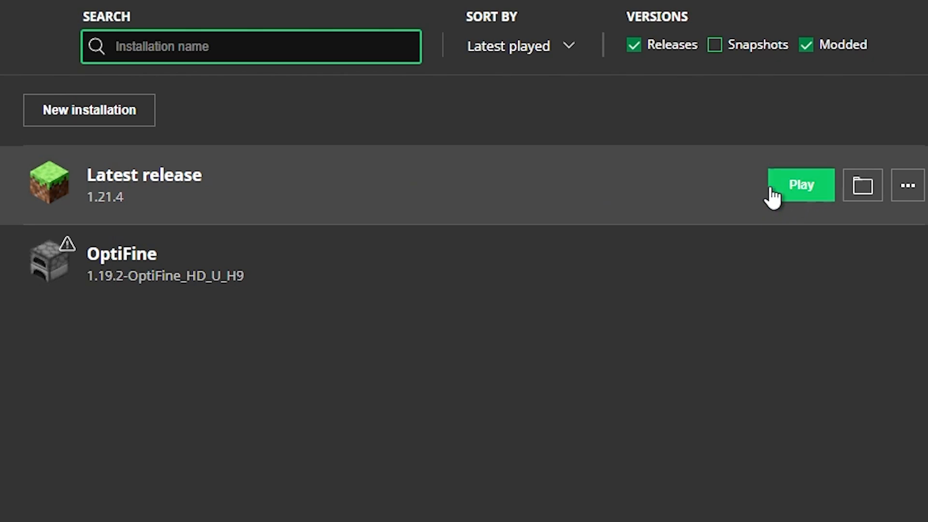
Step: Play Latest release and show the F3 debug overlay reporting a 4096 MB memory ceiling
left_click(802, 185)
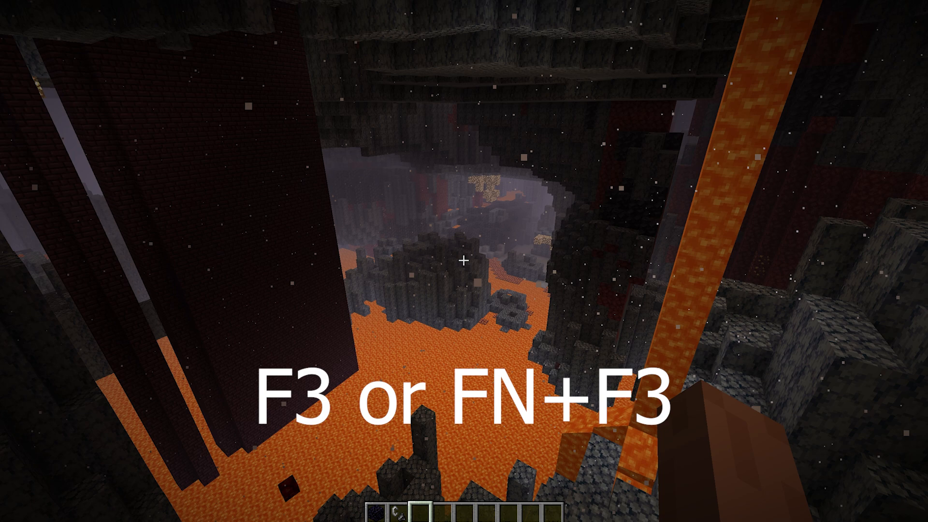
key("F3")
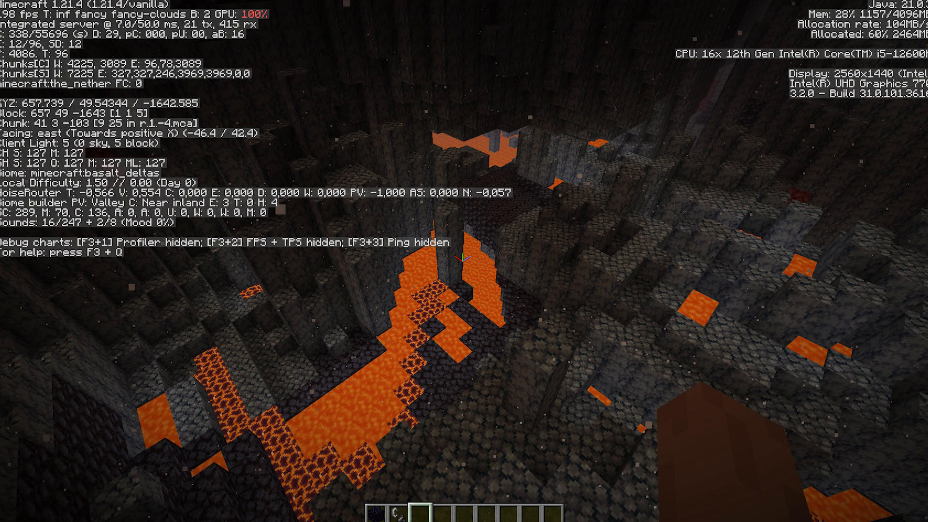